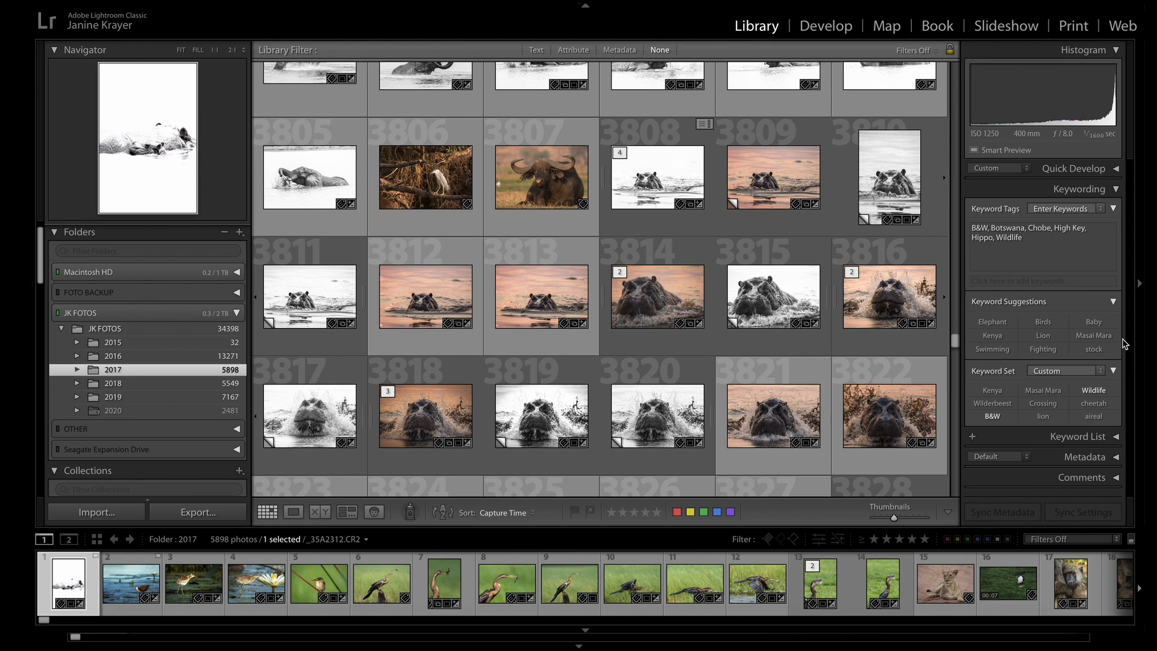
pyautogui.moveTo(1082, 332)
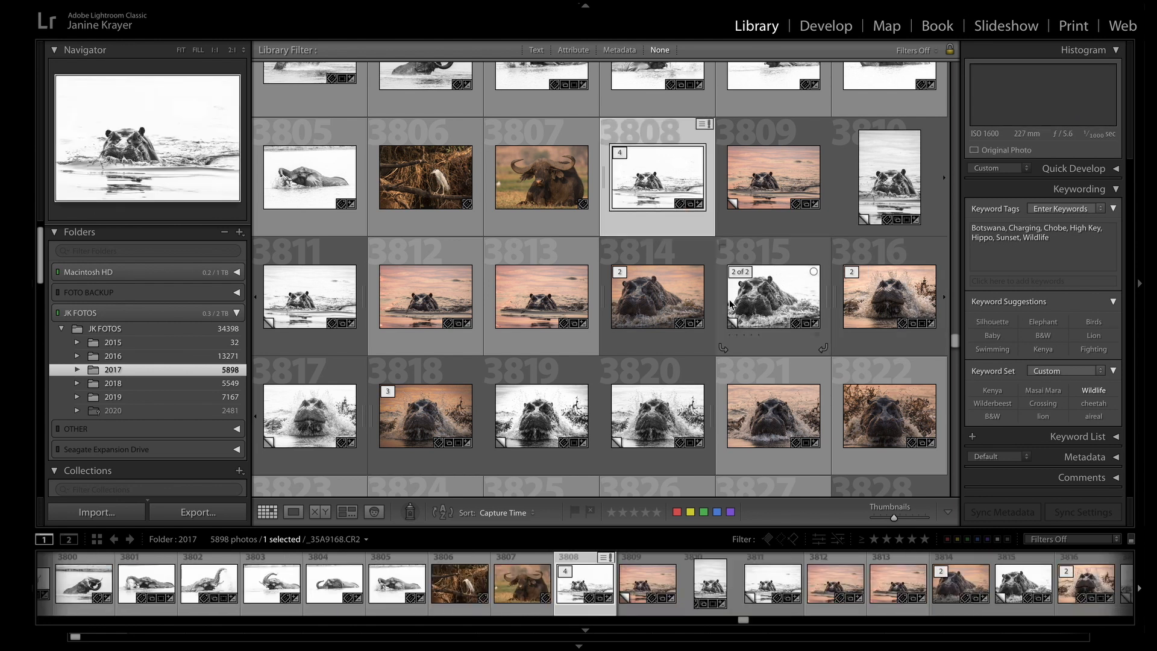
# Scroll the Library grid down through the hippo photos 3808-3827 to select all twenty
pyautogui.scroll(-3)
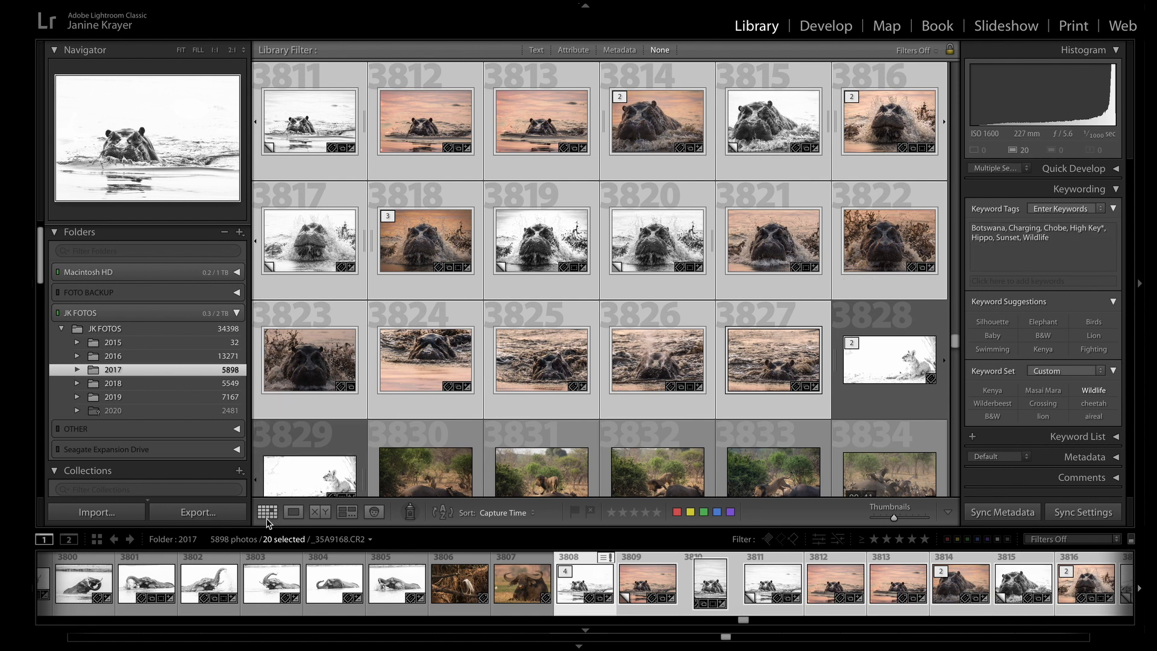
# Show the swimming hippo _35A9168.CR2 in Loupe view and check the Keyword Tags asterisk tooltip
pyautogui.click(292, 512)
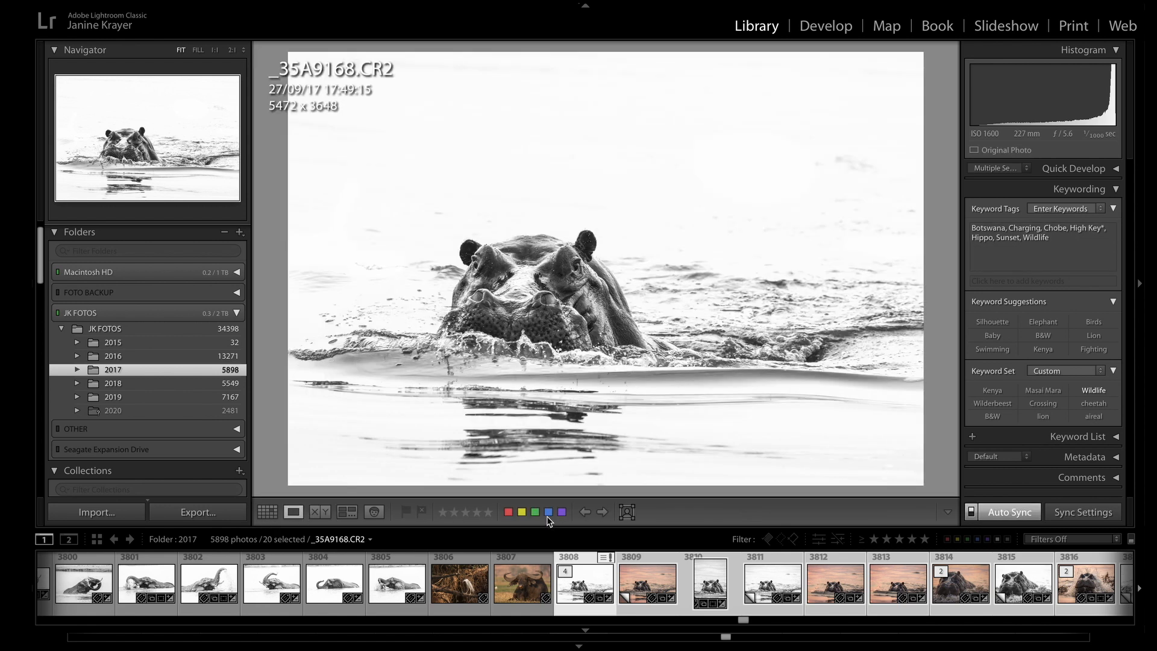
pyautogui.moveTo(910, 400)
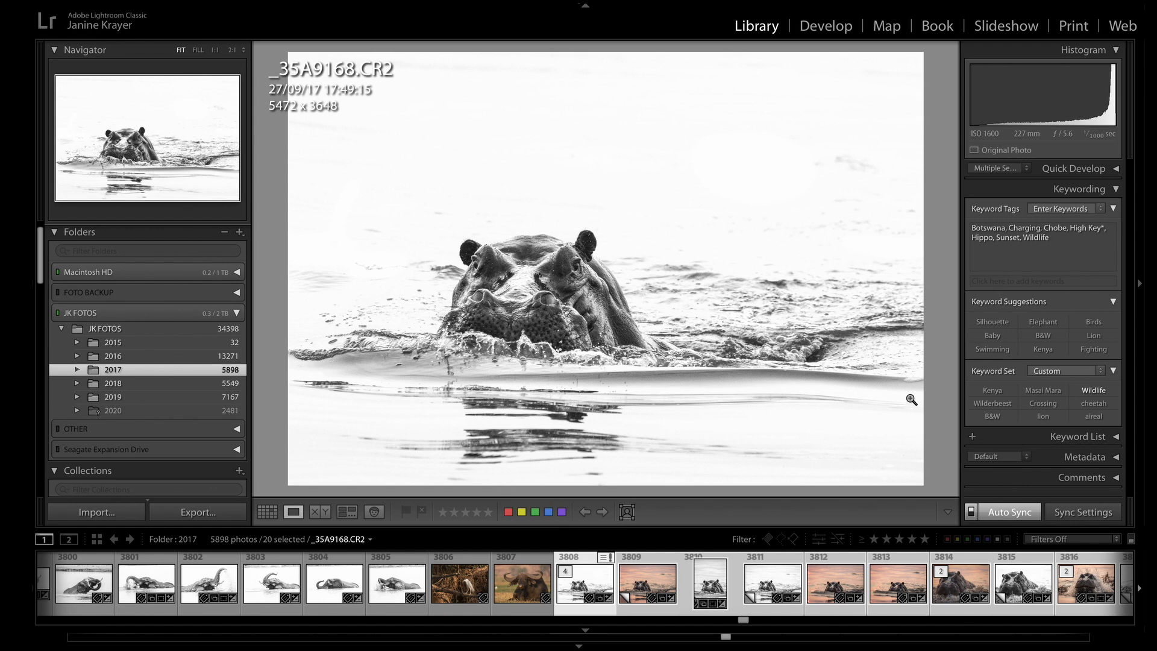
pyautogui.click(1009, 511)
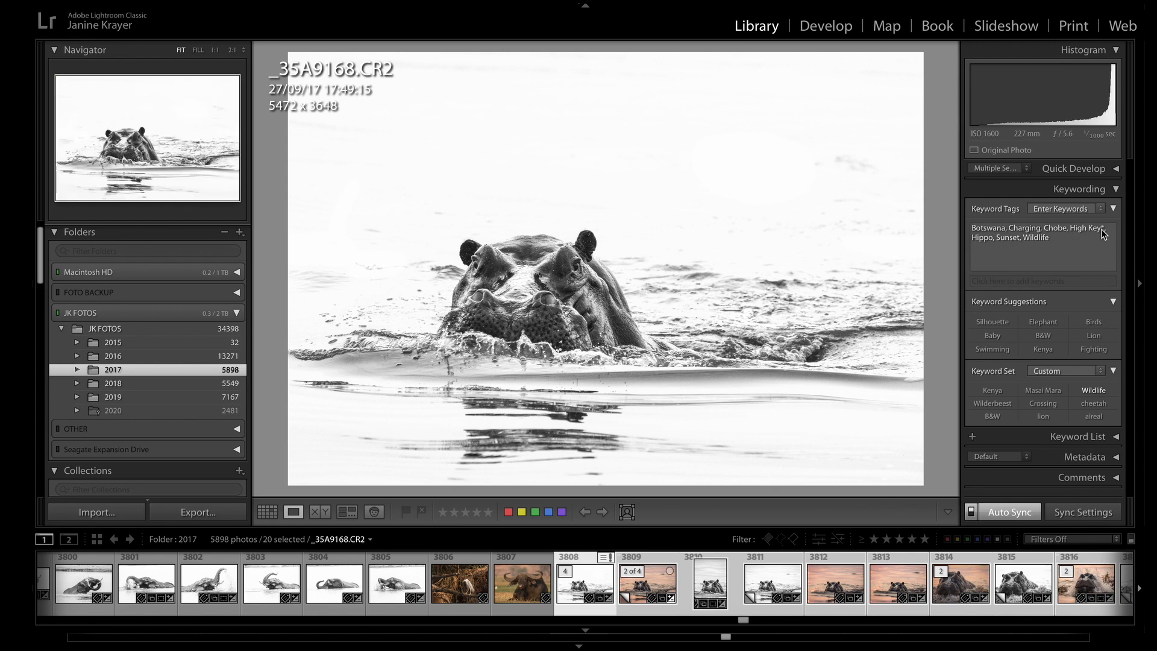
pyautogui.moveTo(1104, 233)
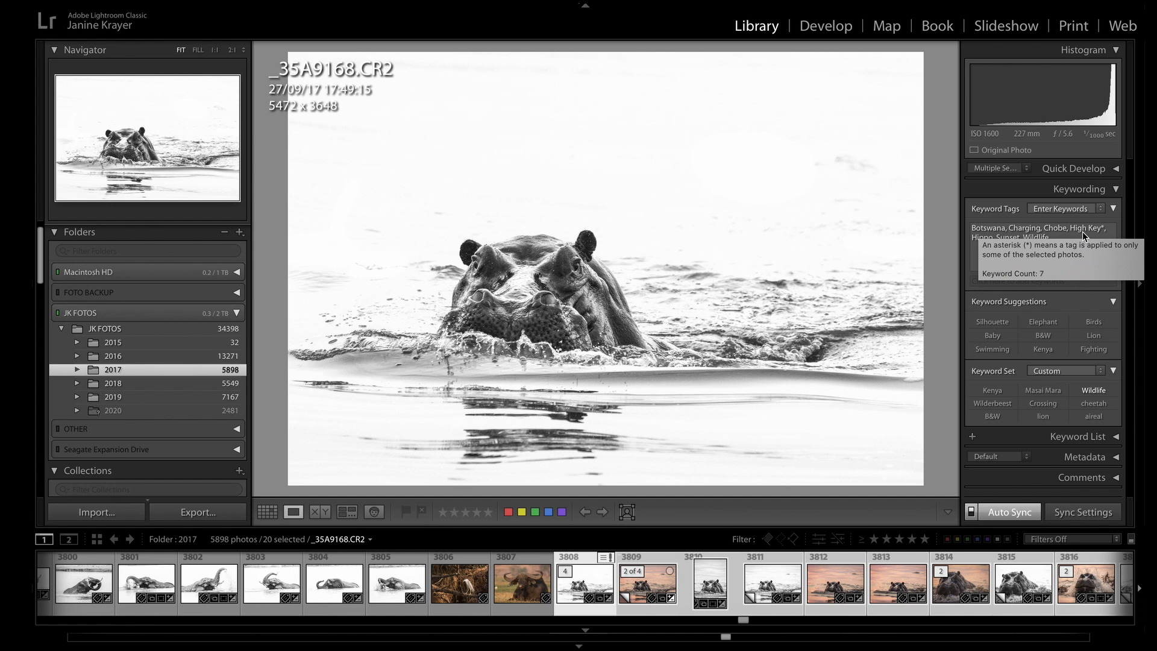
pyautogui.moveTo(1122, 237)
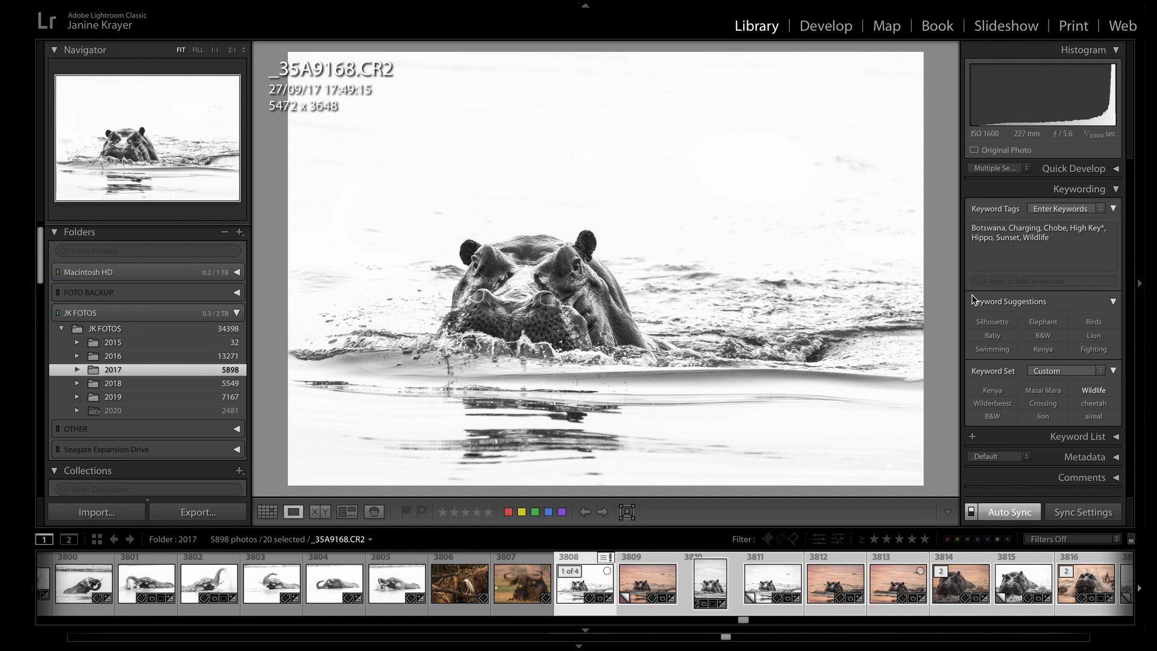
# Return to Grid view of the twenty hippo photos and select the partial High Key* keyword
pyautogui.click(267, 511)
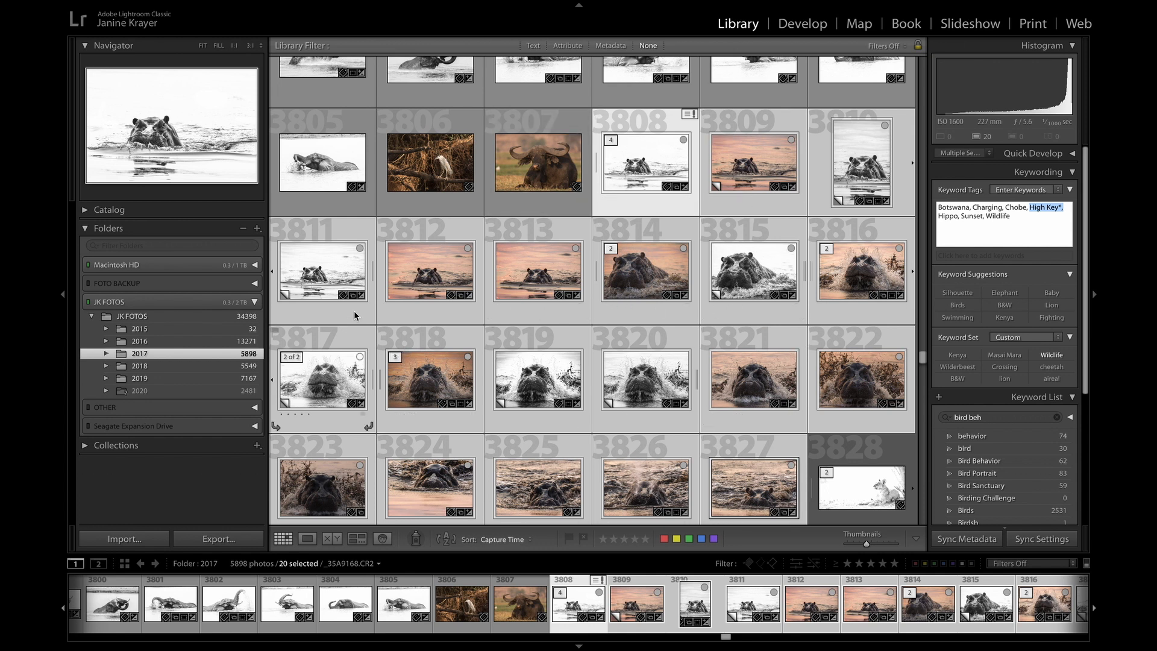
pyautogui.moveTo(680, 508)
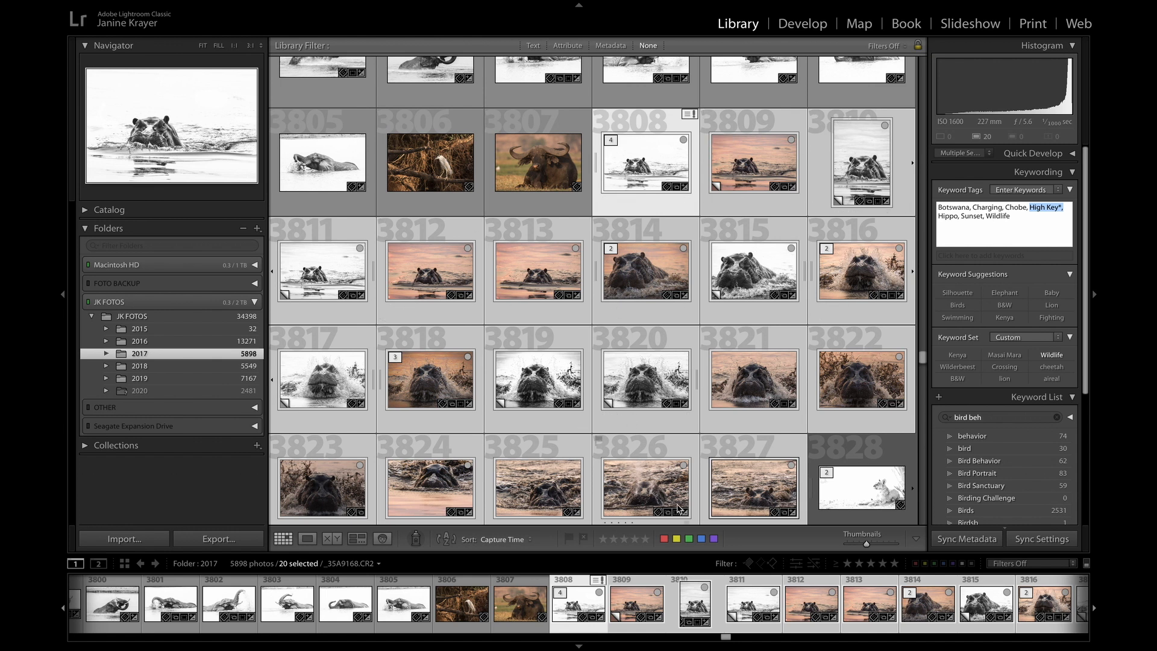